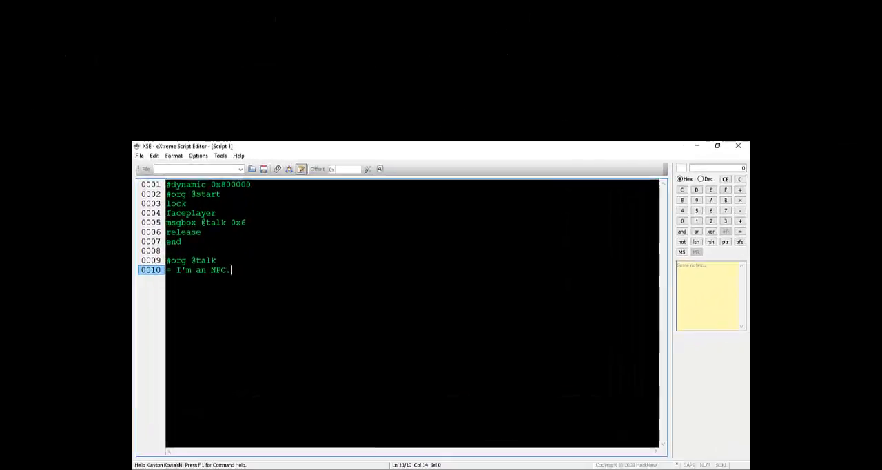
Extend the NPC's message with 'No matter how hard I try, I can never escape this reality.'
left_click(716, 146)
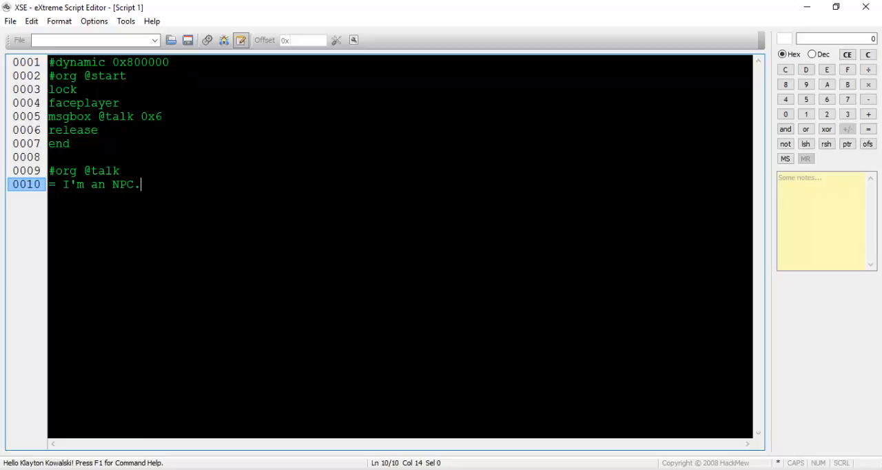
type("No matter how hard I try, I can never escape this reality.")
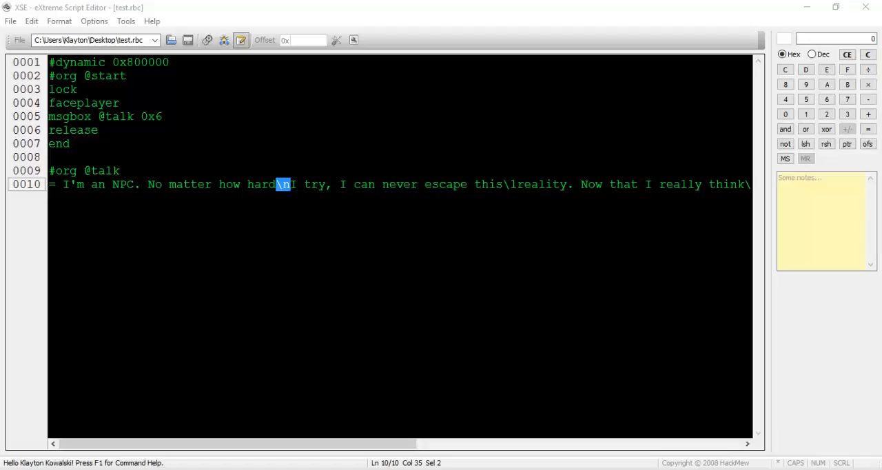
left_click(508, 184)
type("\\p")
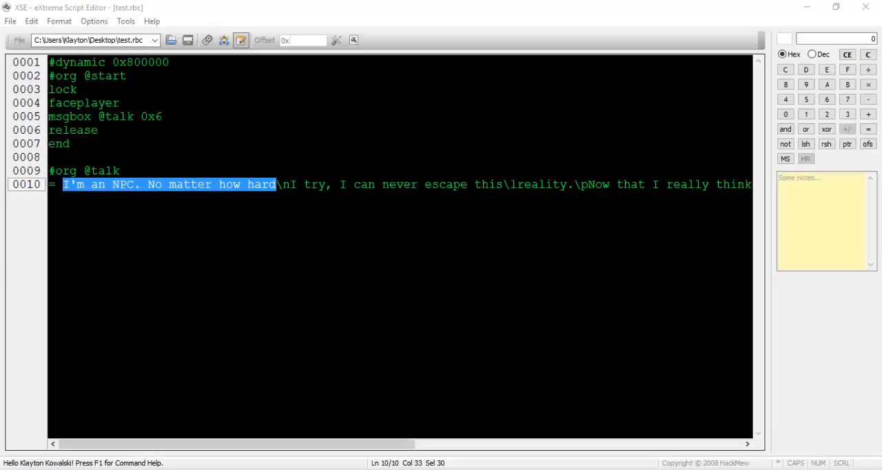
type("[green_fr]")
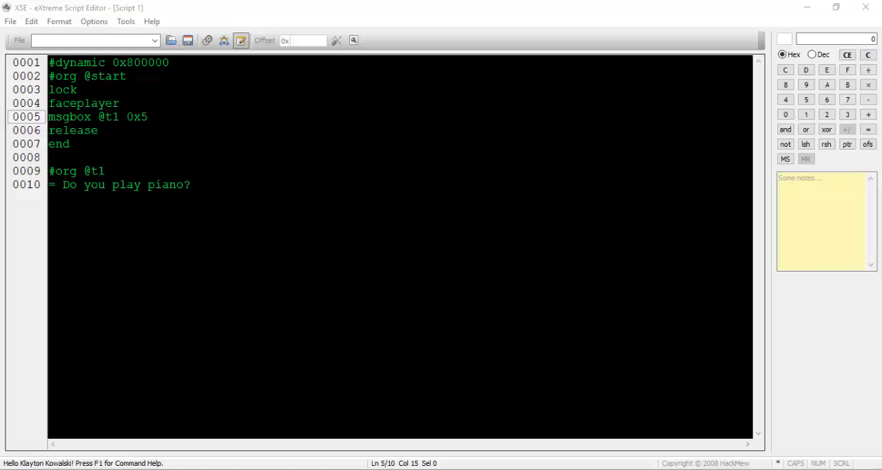
type("compare LASTRESULT 0x1")
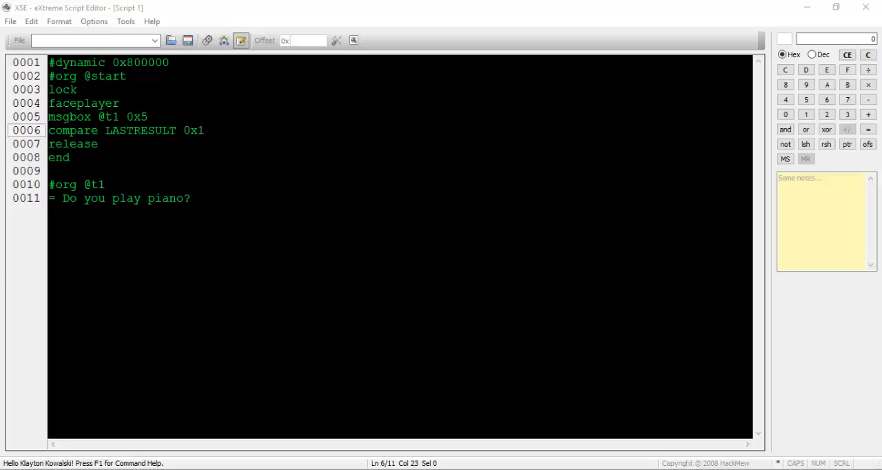
type("if 0x1 goto @yes")
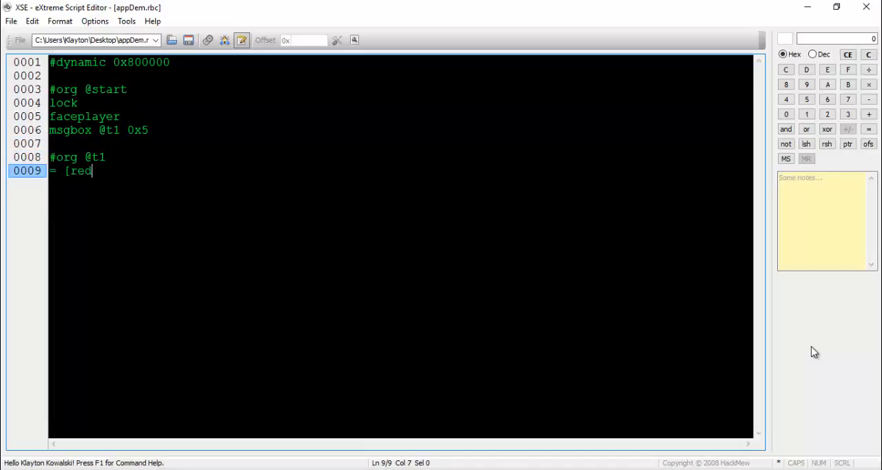
Write the Woman's question 'Do you like the color white?' and a 'compare LASTRESULT 0x1' check
type("_em]Woman[darkgrey_em]: Do")
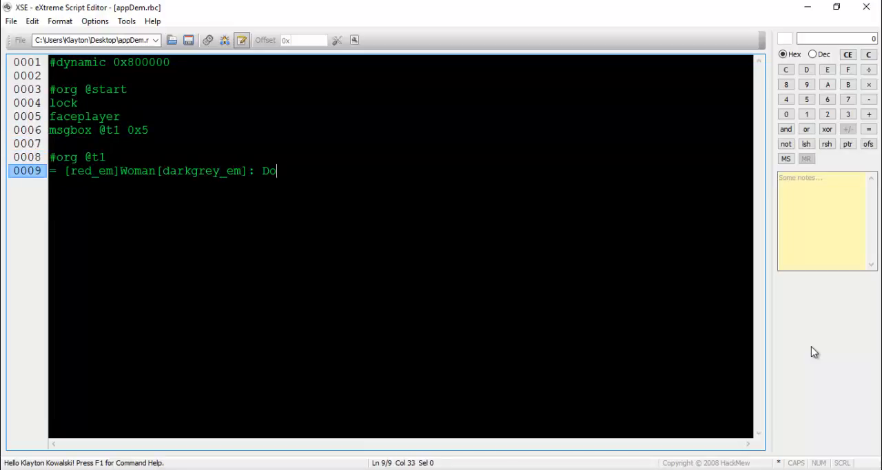
type("you like the color white?")
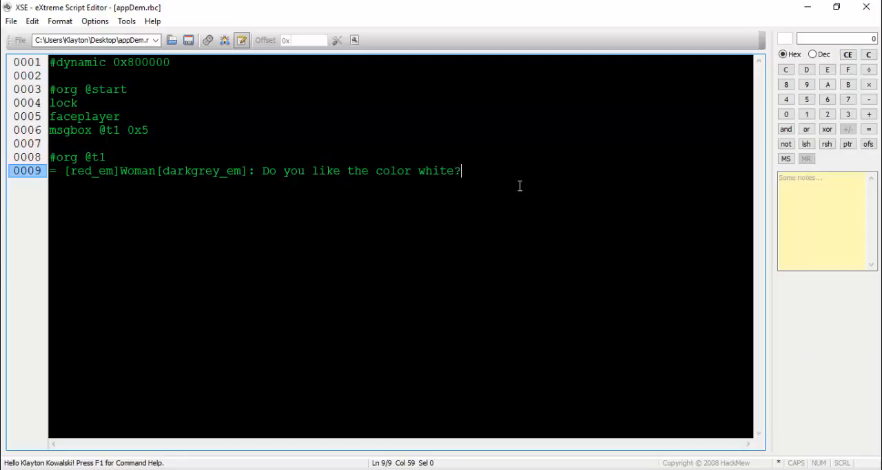
type("compare LASTRESULT")
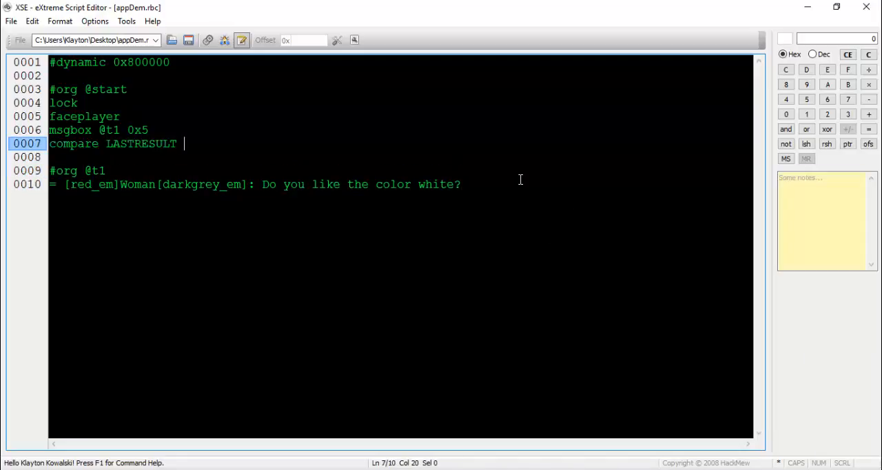
type("0x1")
type("= [red_em]Woman[darkgrey_em]: D")
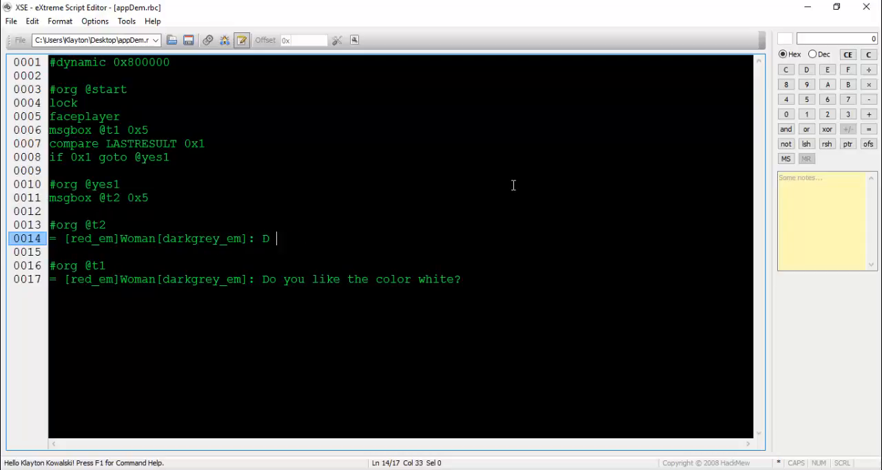
type("o you like the")
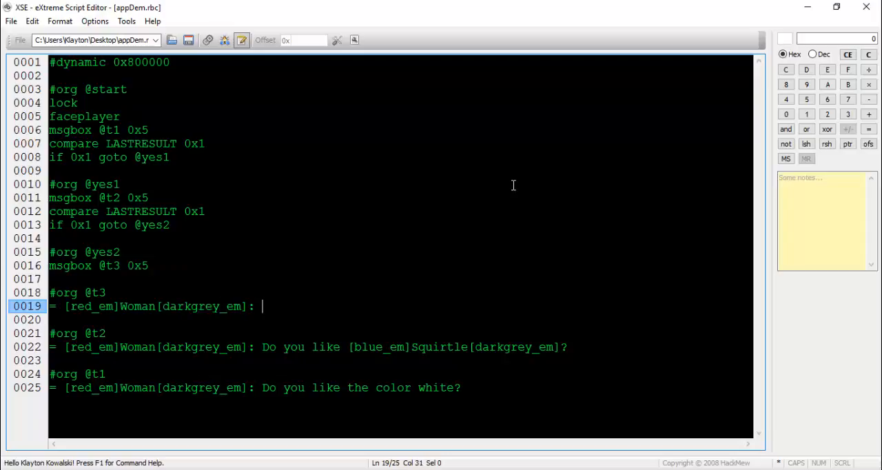
type("Do you like rainy days?")
left_click(400, 279)
type("compare")
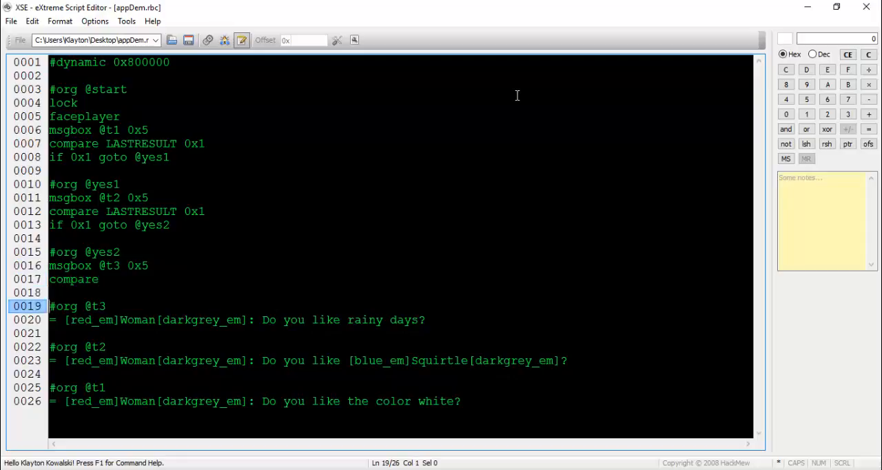
type("walking outside")
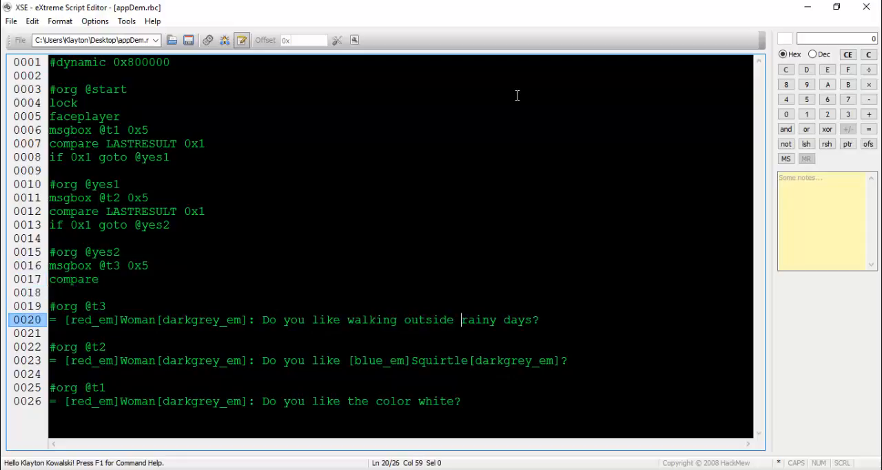
type("\\non")
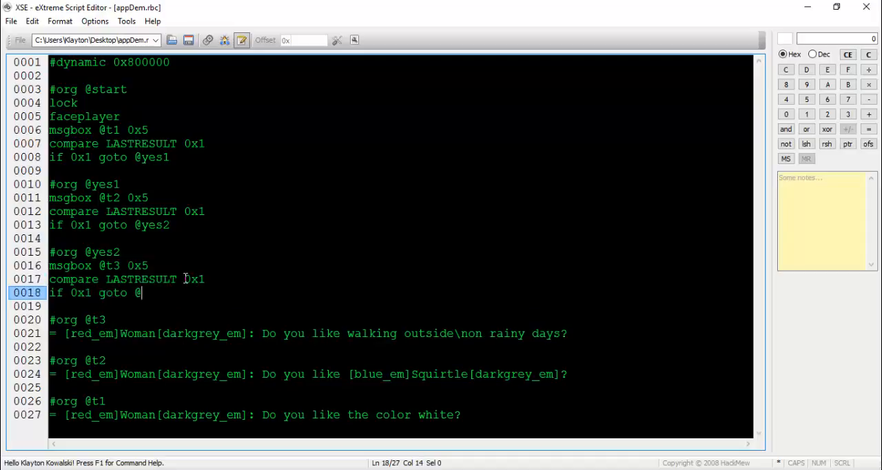
type("yes3")
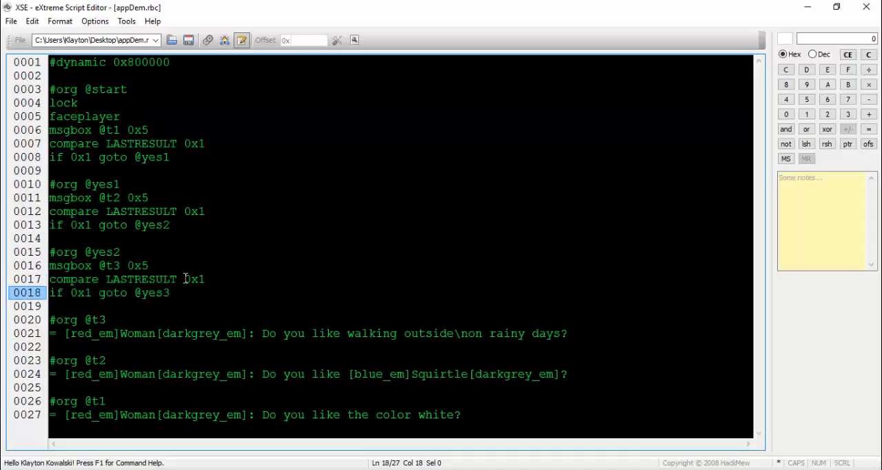
type("msgbox @t4 0x6")
type("= [red_em]Woman[darkgrey_em]: W")
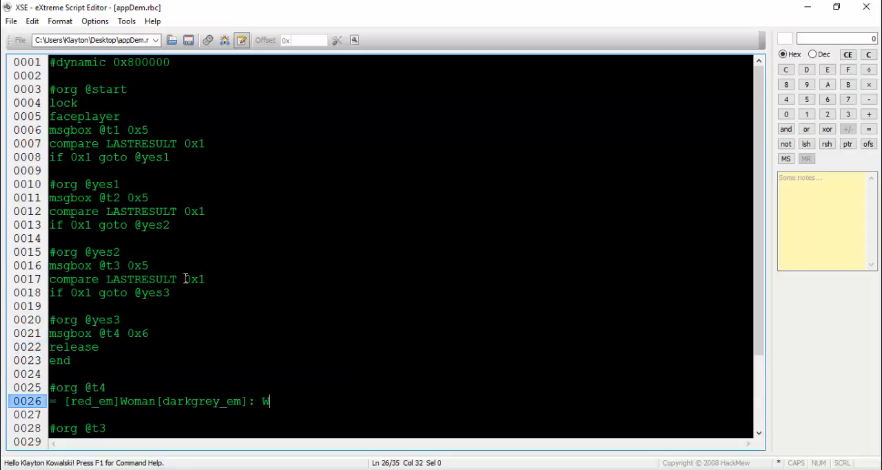
scroll("down", 3)
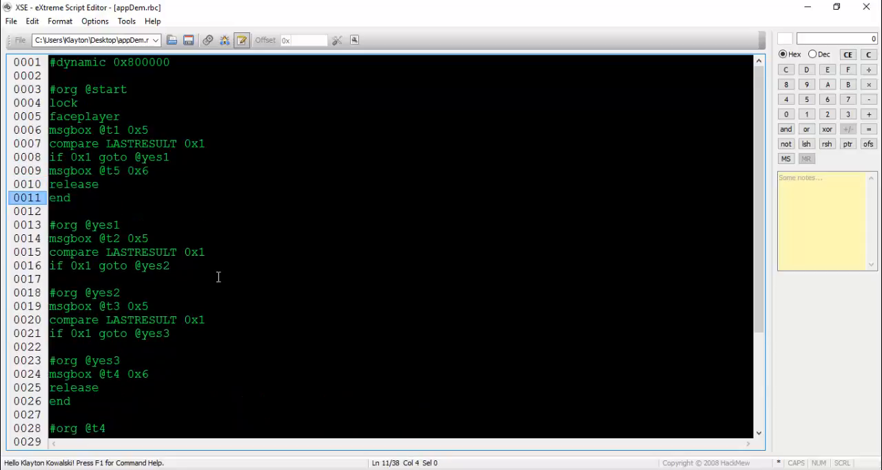
scroll("down", 3)
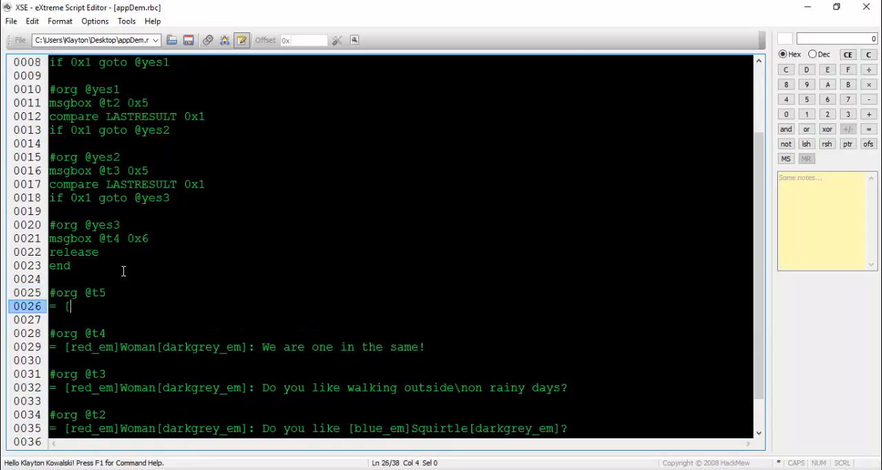
type("[red_em]Woman[darkgrey_em]: W")
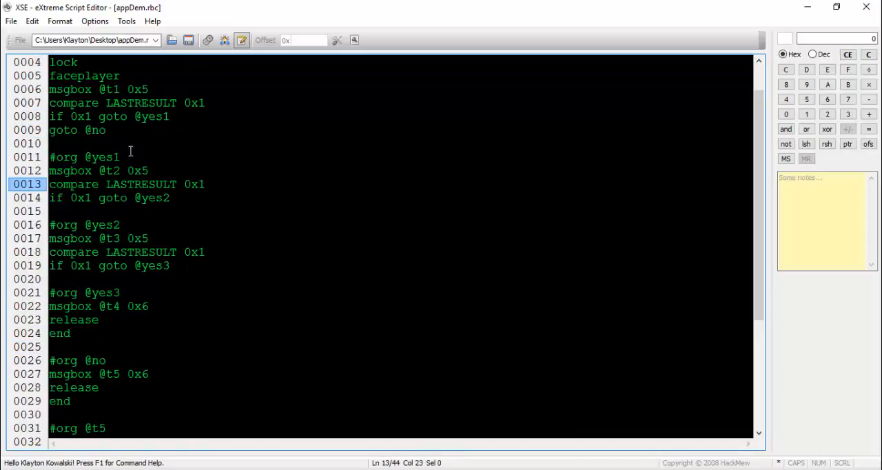
Compile the appDem.rbc script into the ROM with the Batch Compiler
scroll("down", 3)
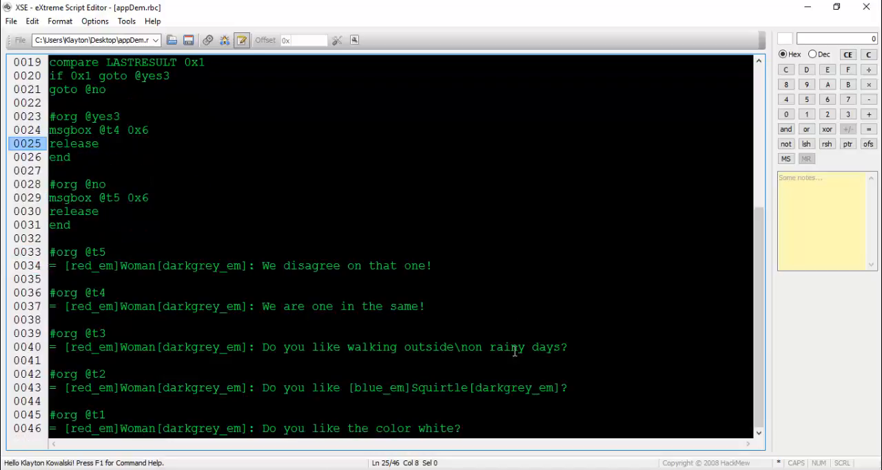
left_click(486, 203)
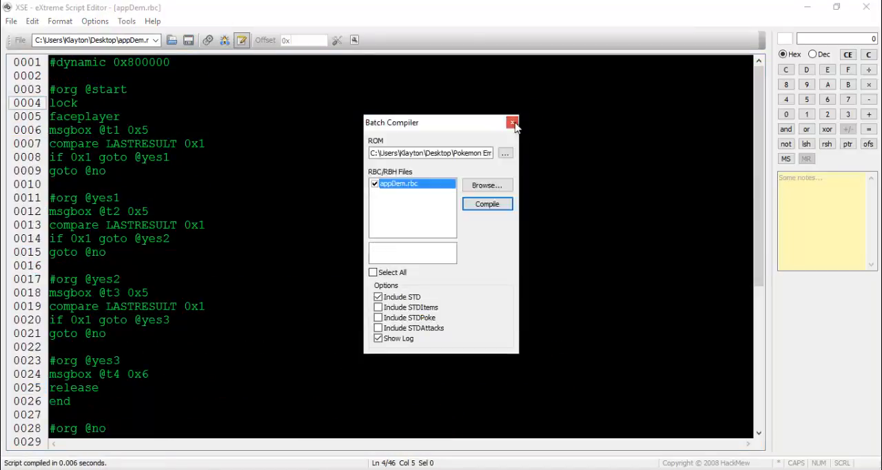